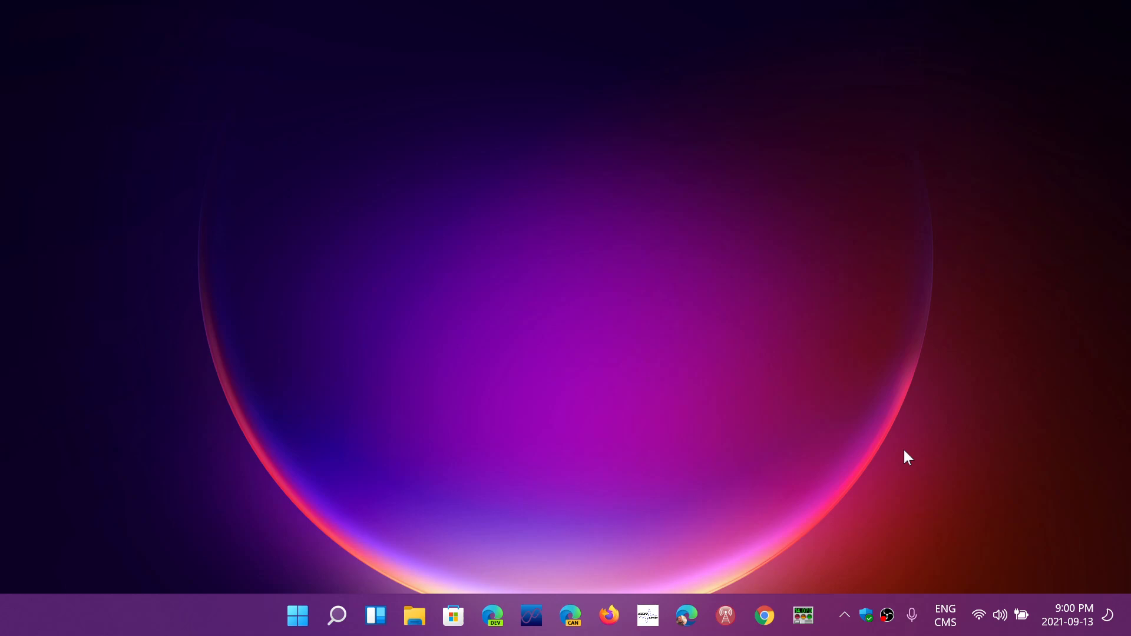
mouse_move(803, 471)
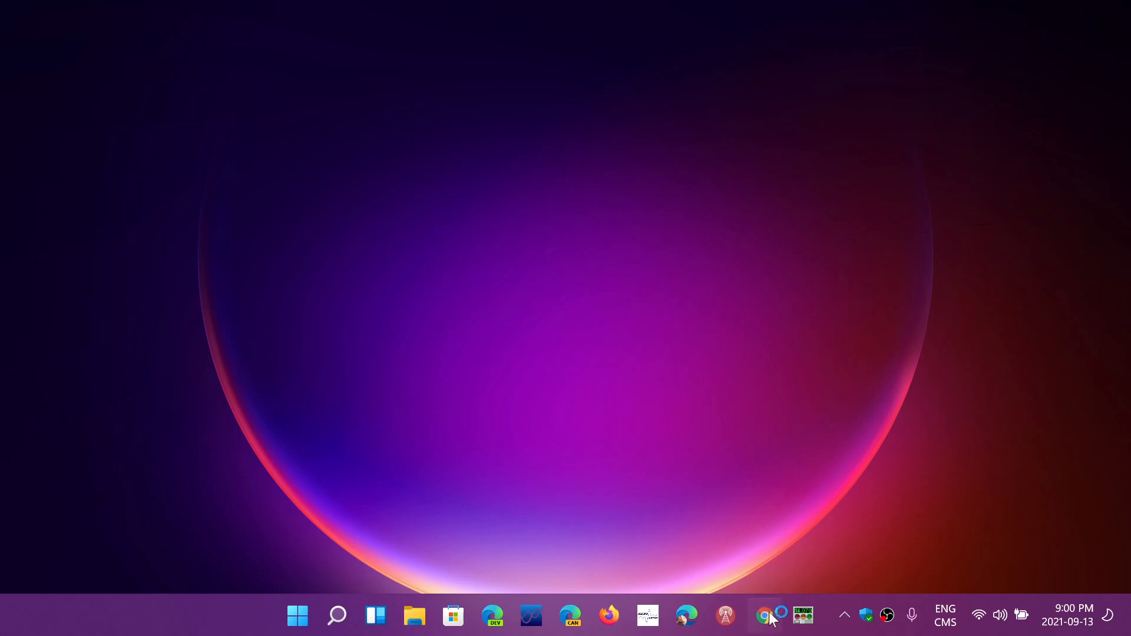
Step: Launch Chrome from the Windows 11 desktop and bring up its main menu's Help options
left_click(763, 615)
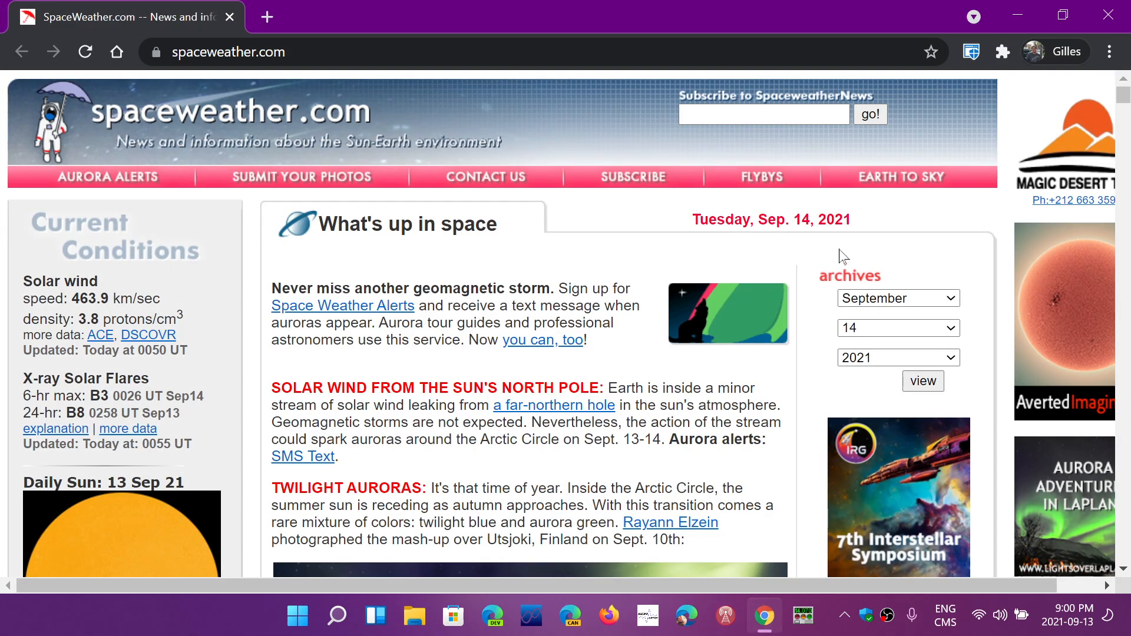
left_click(1110, 50)
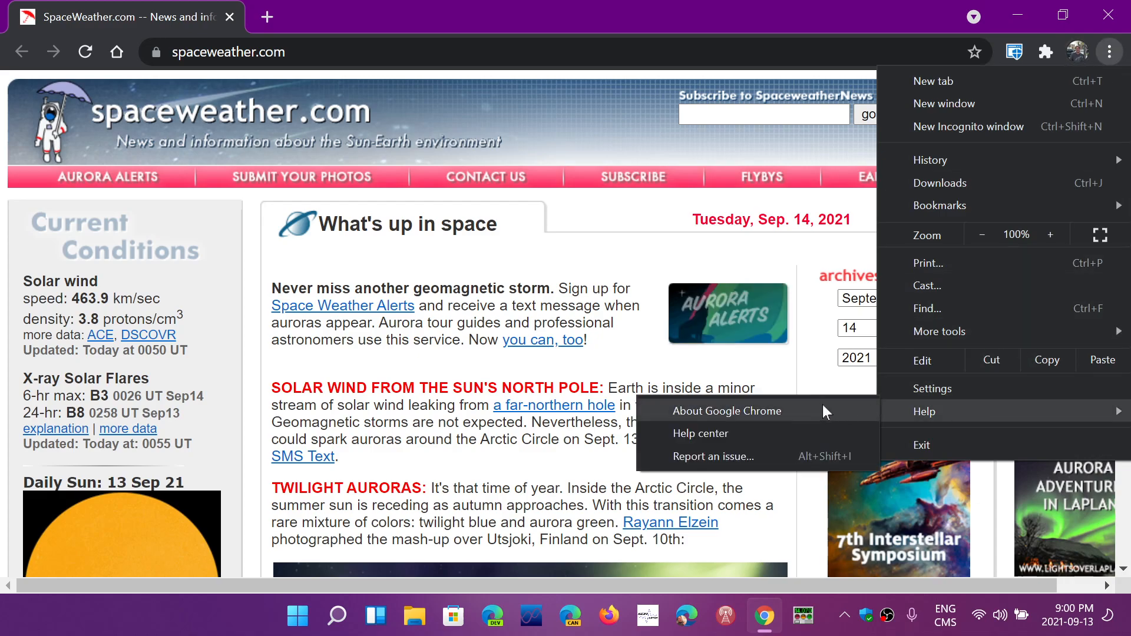
left_click(727, 411)
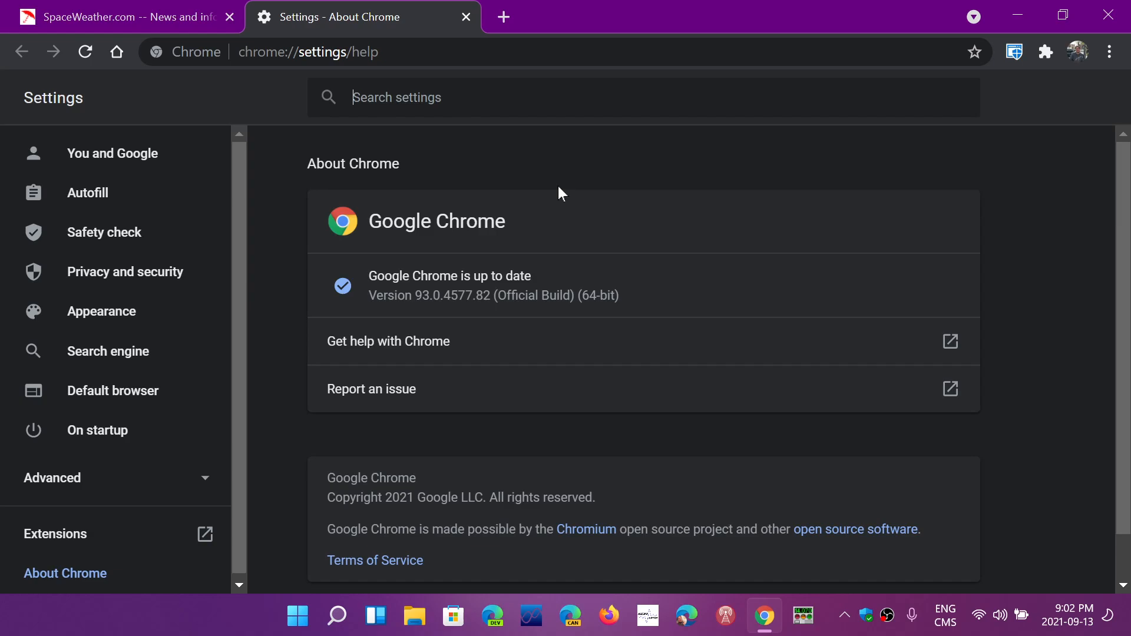
mouse_move(1036, 171)
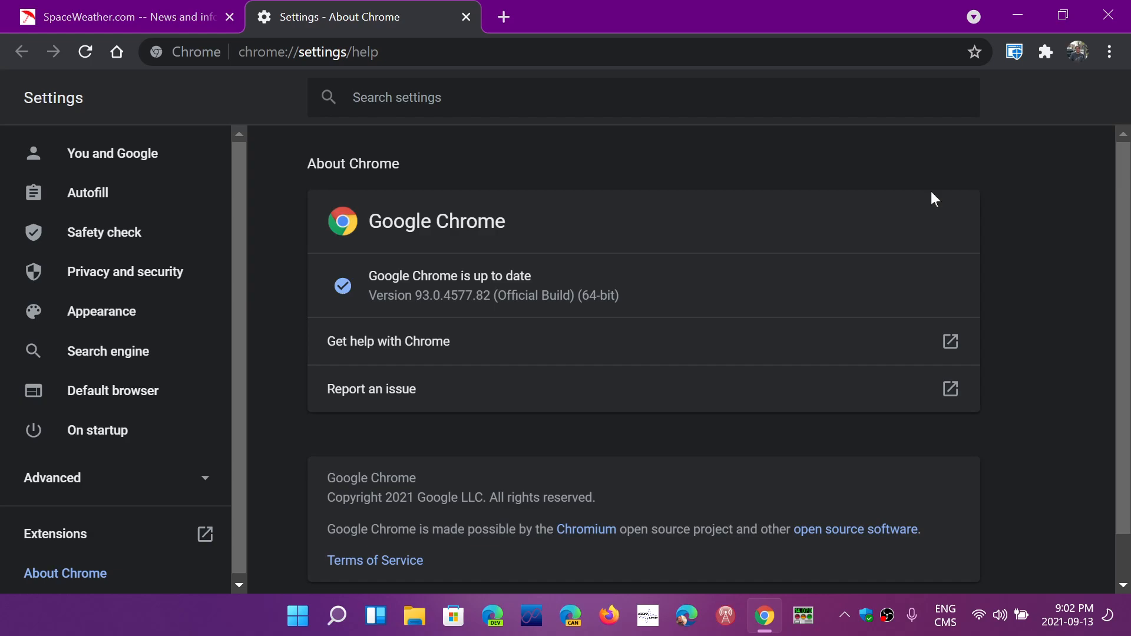
mouse_move(725, 179)
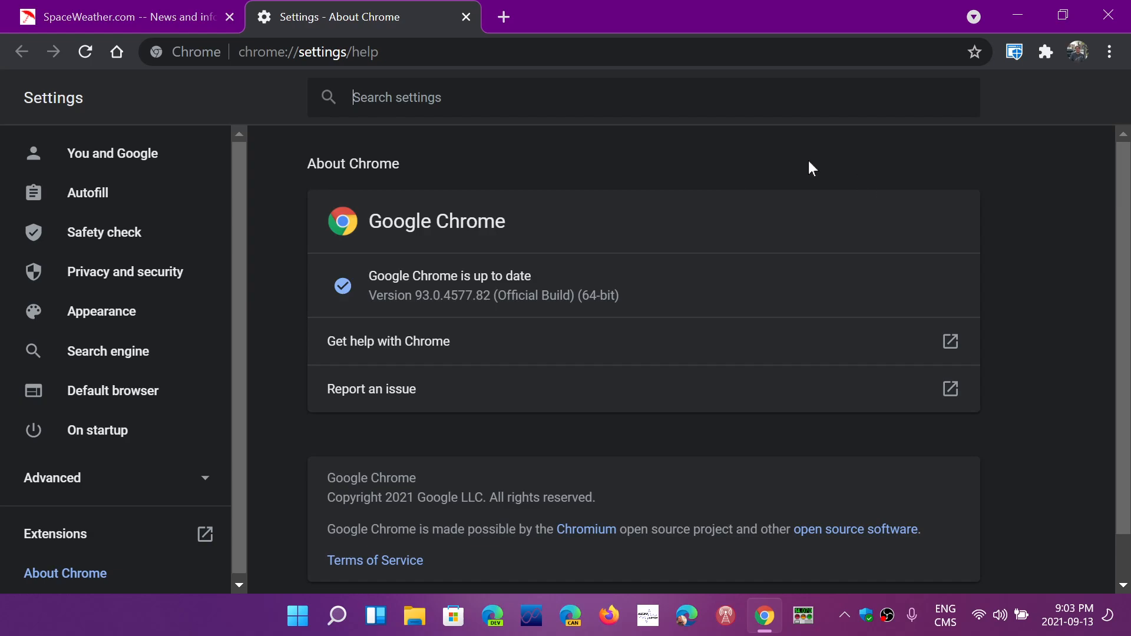
mouse_move(696, 157)
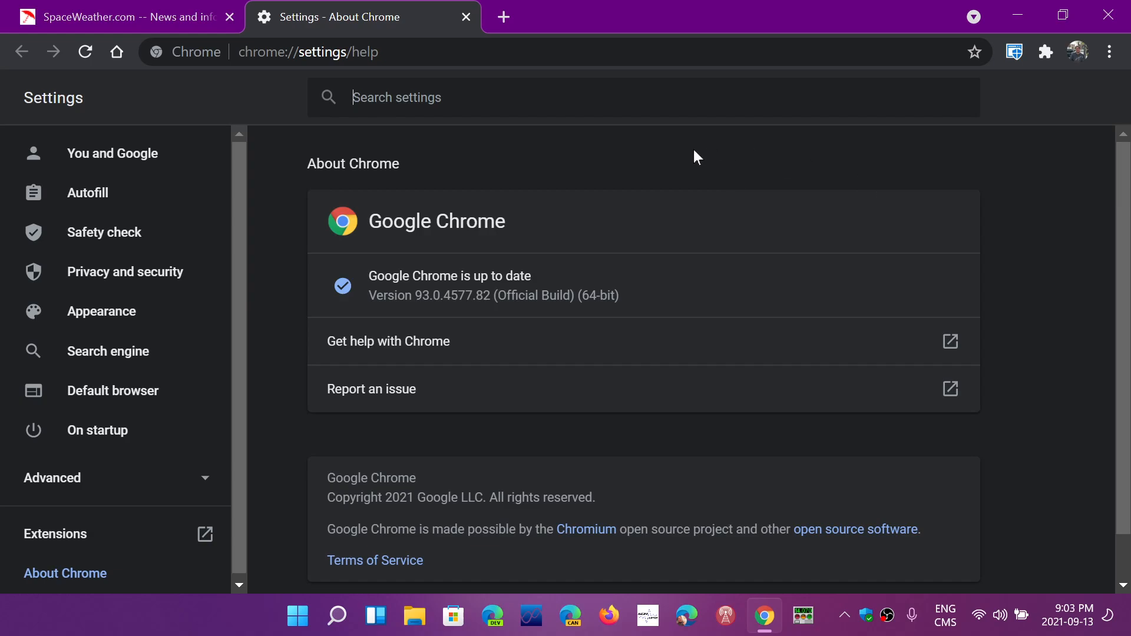
mouse_move(1005, 368)
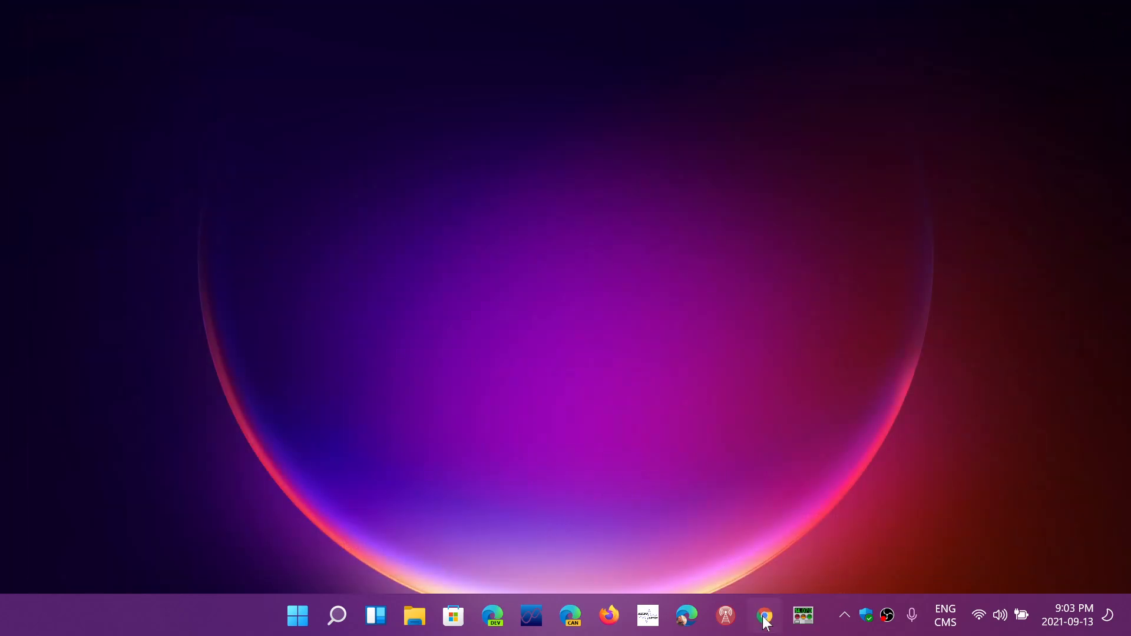
left_click(763, 616)
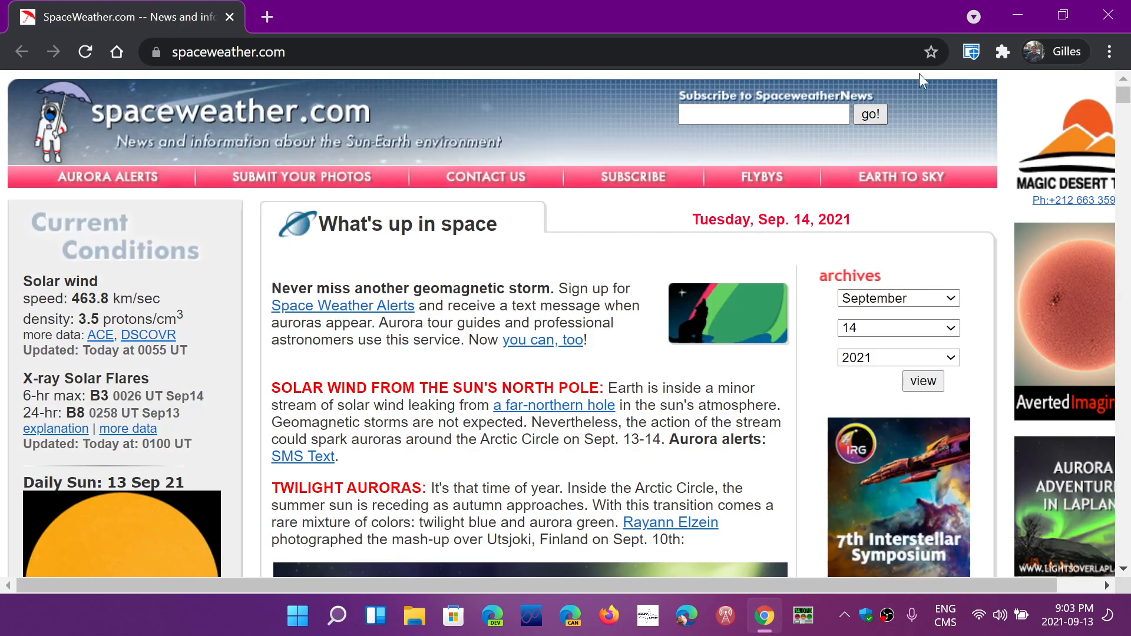
left_click(1110, 51)
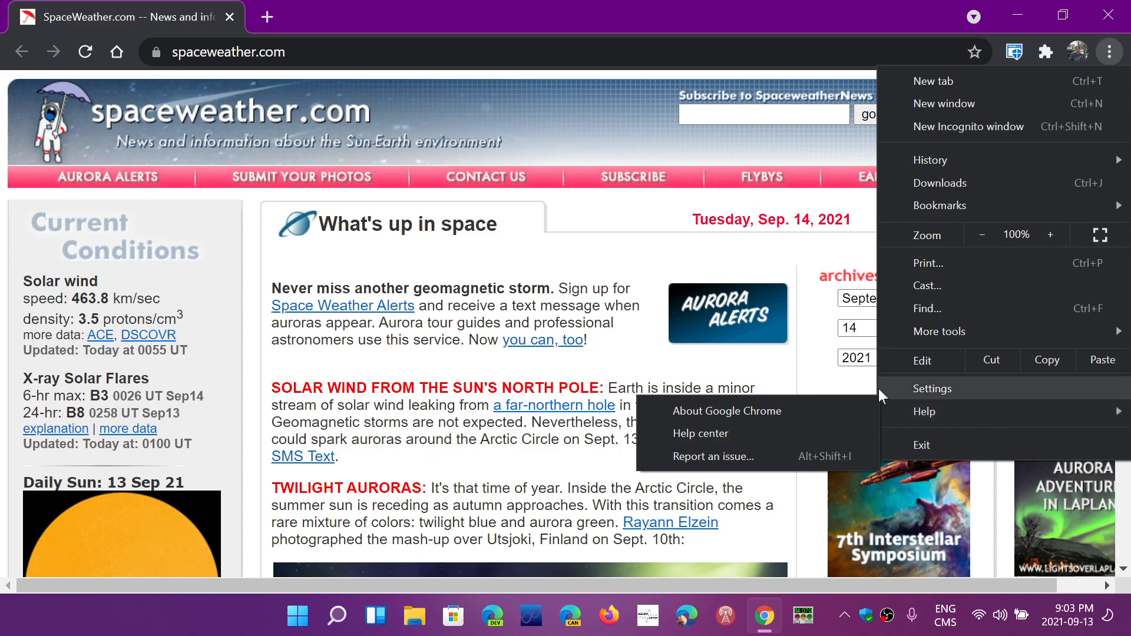
Step: Show the About Chrome page confirming version 93.0.4577.82 is up to date
left_click(726, 410)
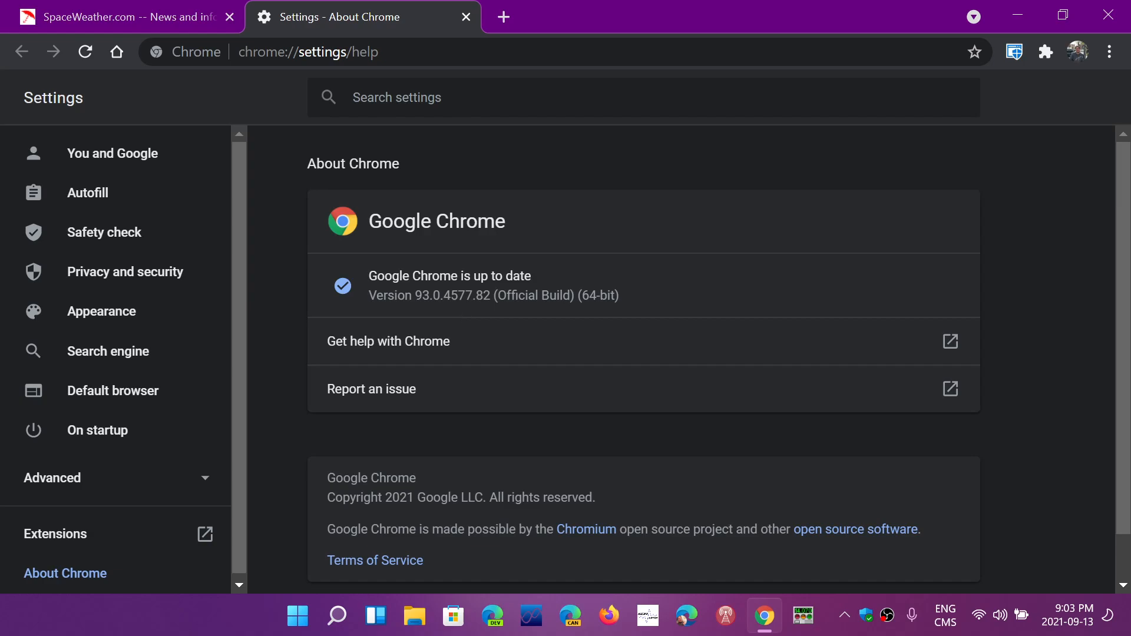
mouse_move(1074, 82)
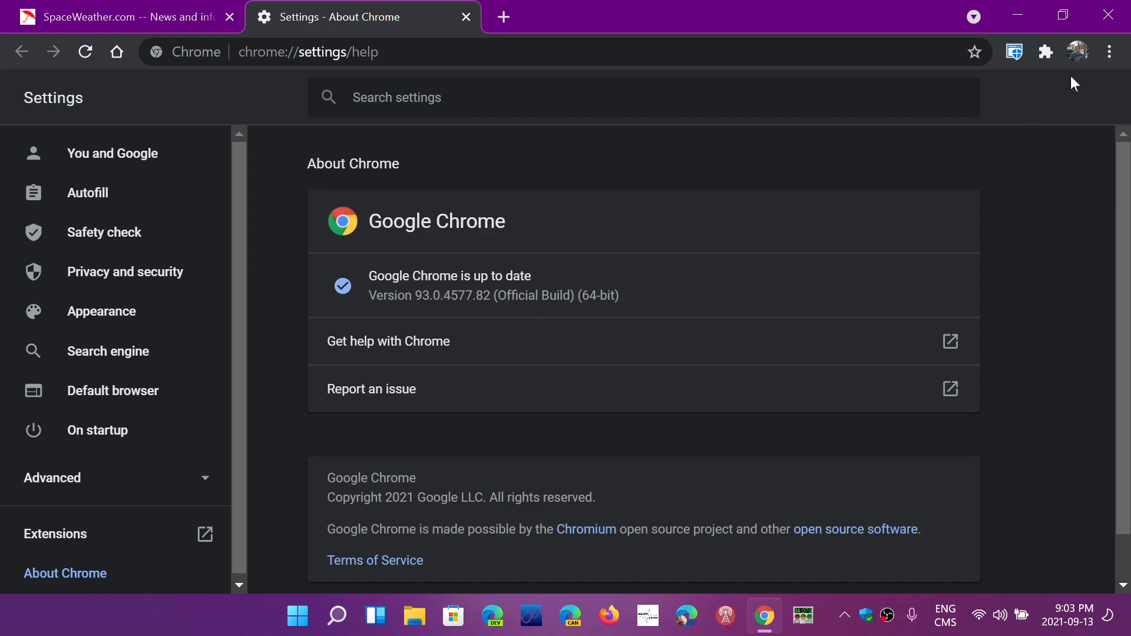